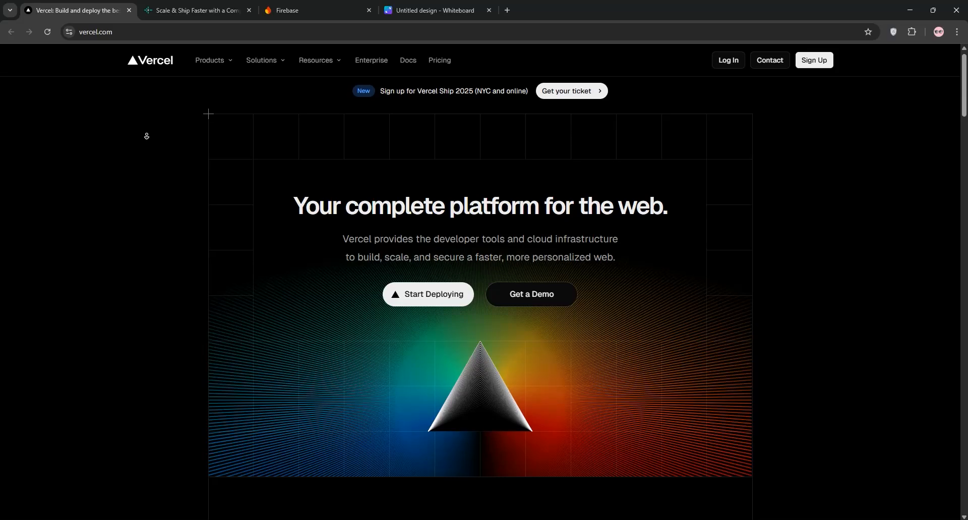
- Scroll down through the currently open page before switching tabs
scroll(down, 3)
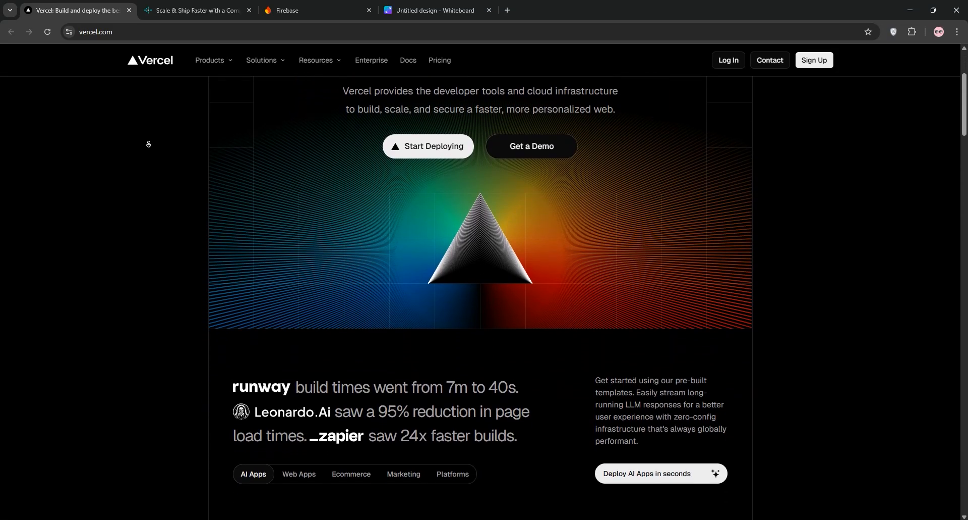
scroll(down, 3)
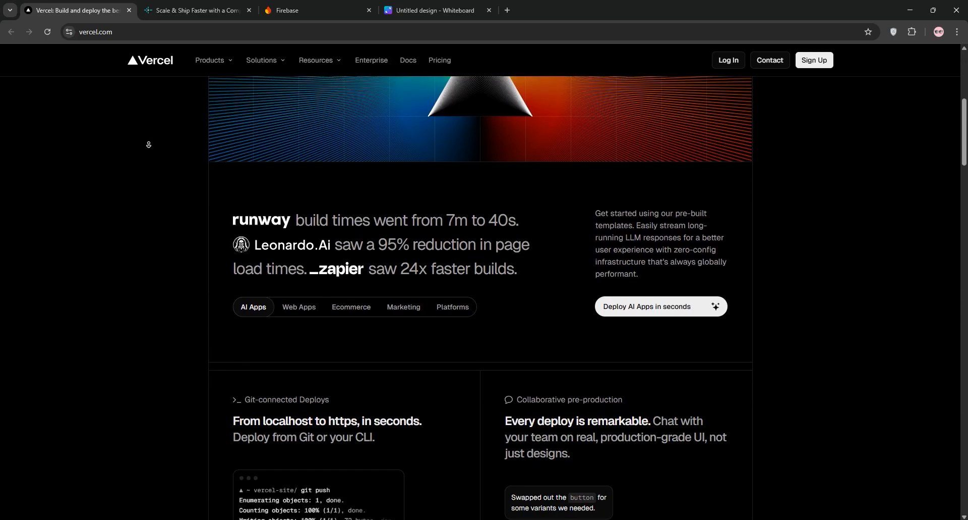
scroll(down, 3)
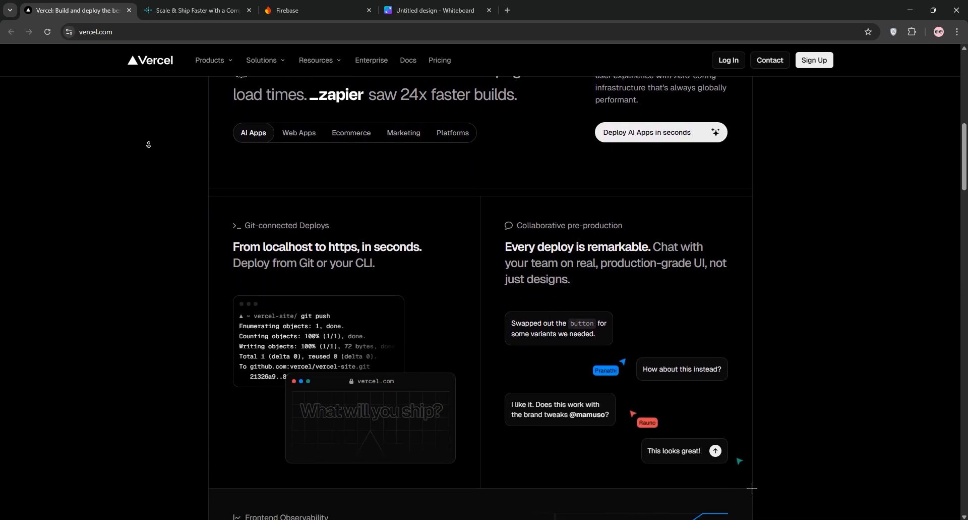
scroll(down, 3)
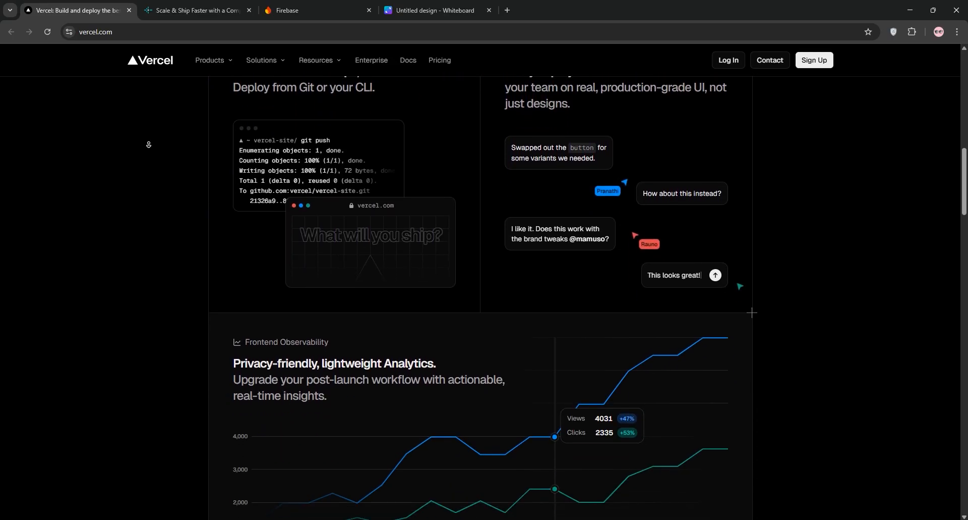
scroll(down, 3)
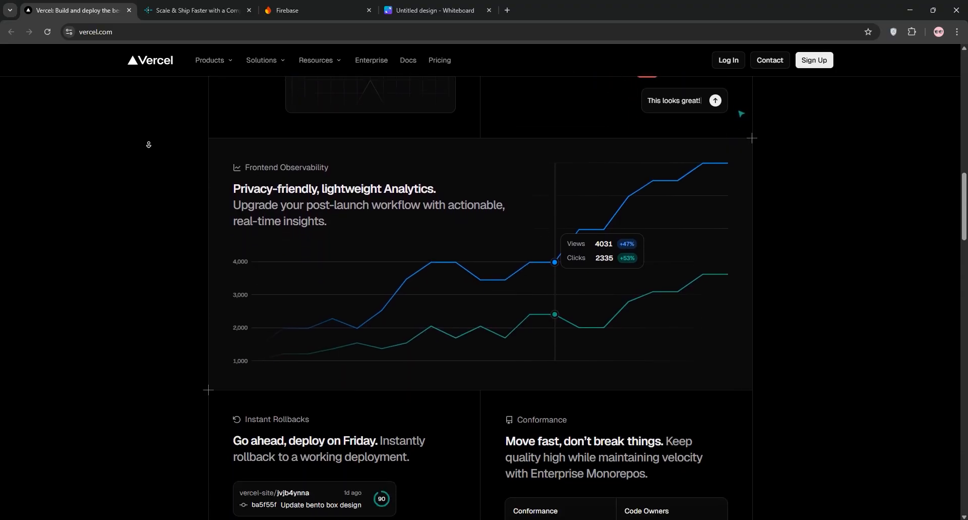
scroll(down, 3)
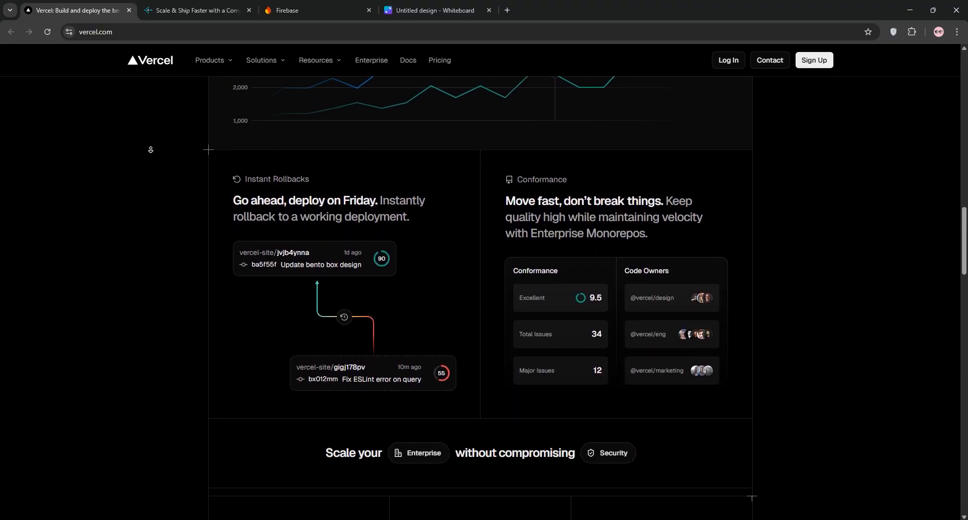
scroll(down, 3)
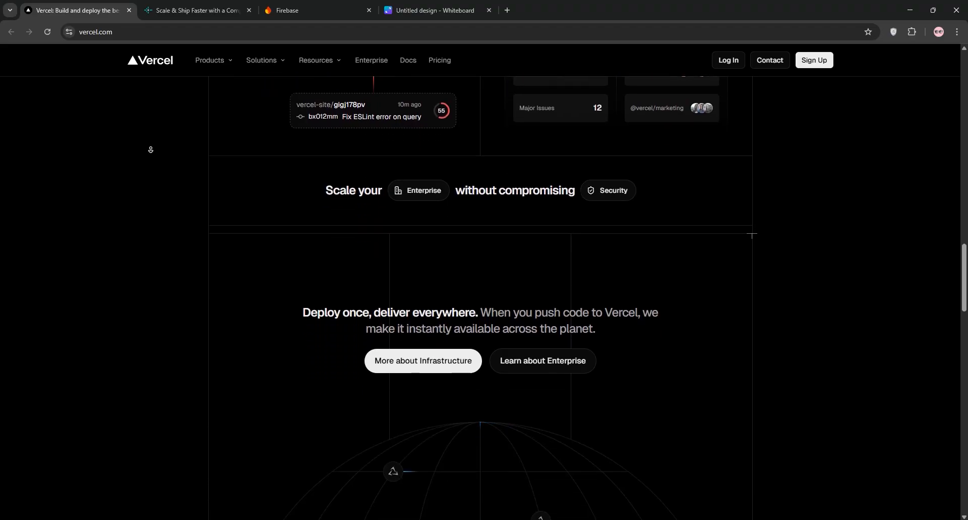
scroll(down, 3)
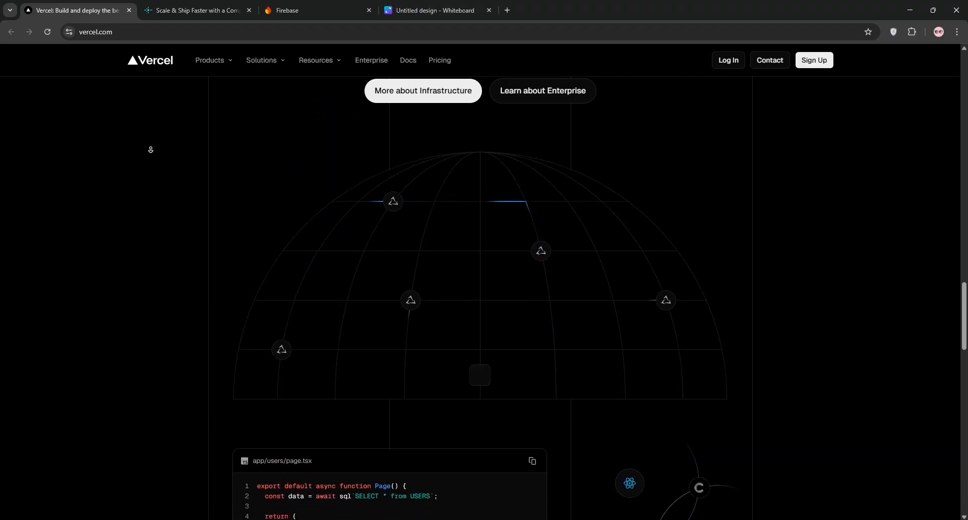
scroll(down, 3)
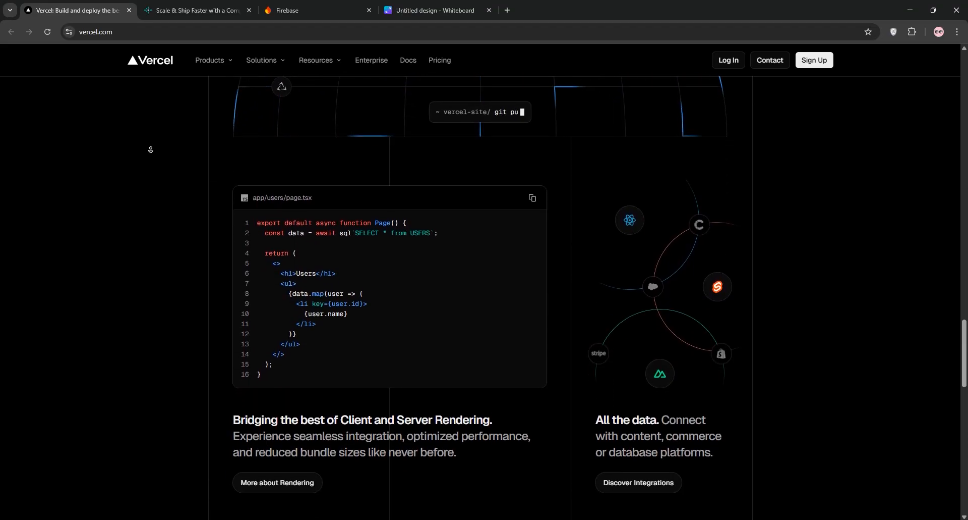
scroll(down, 3)
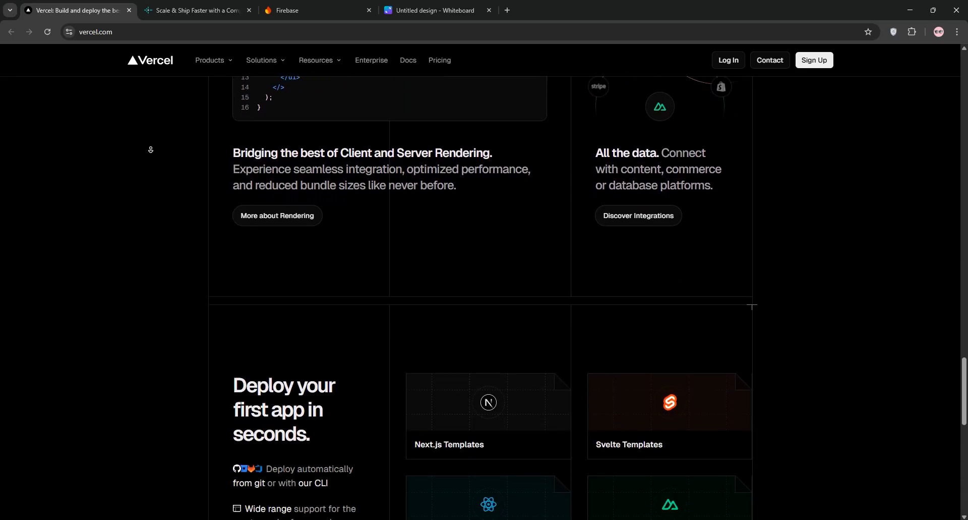
scroll(down, 3)
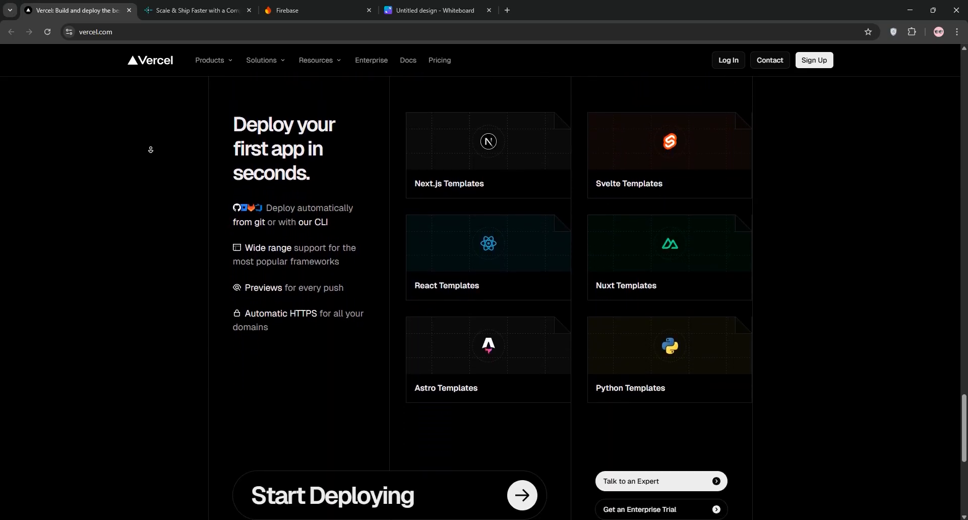
scroll(down, 3)
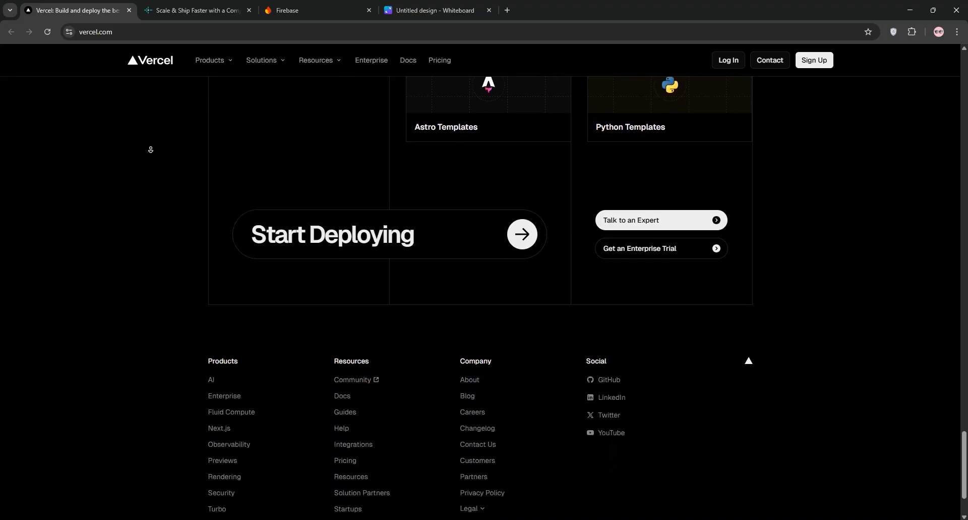
scroll(down, 3)
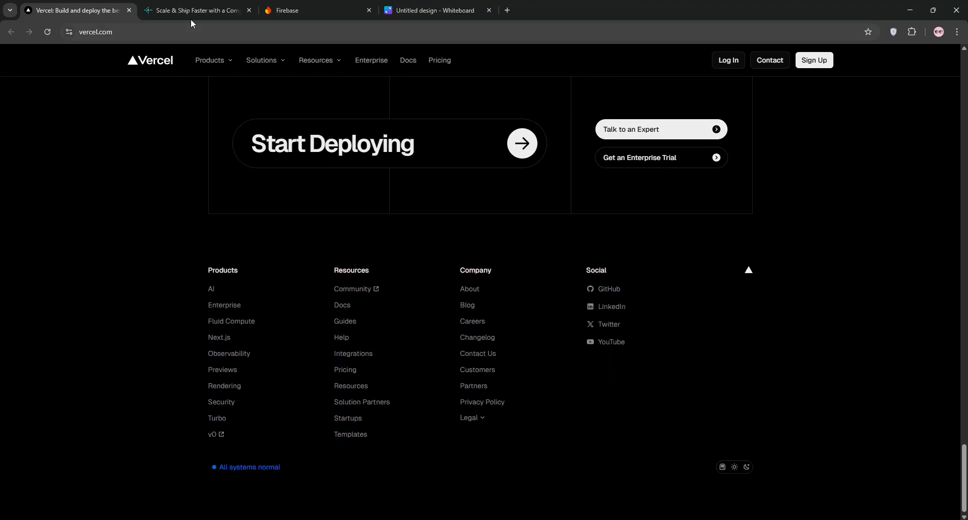
- Switch to the Netlify tab and read netlify.com down to 'Ready to try Netlify'
click(198, 10)
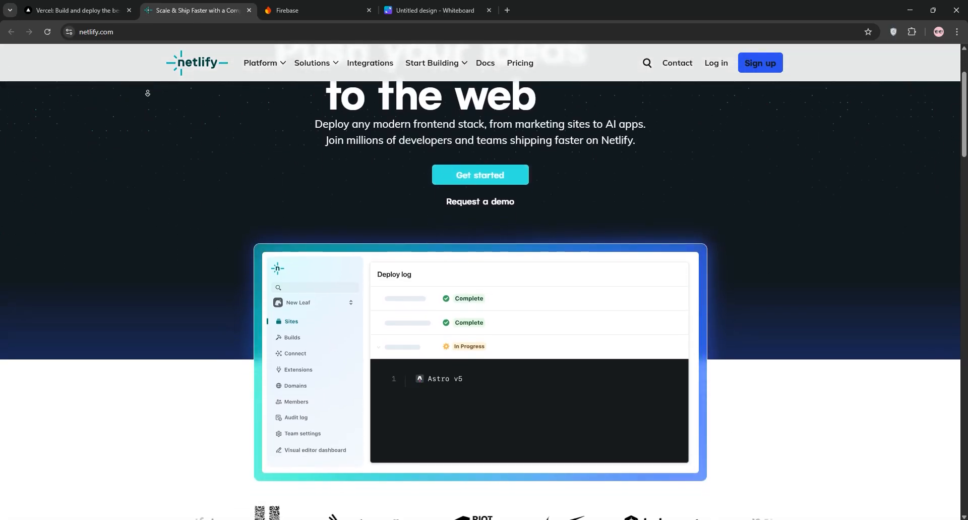
scroll(down, 3)
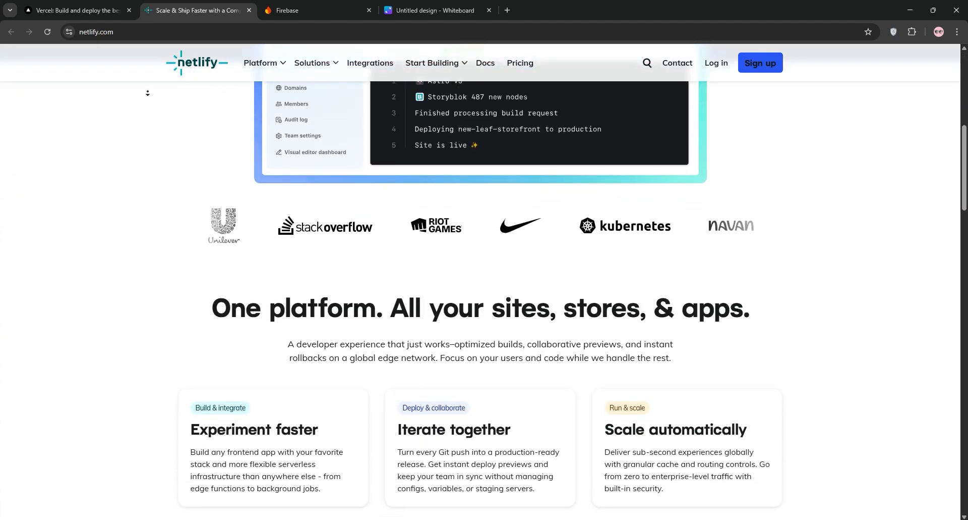
scroll(down, 3)
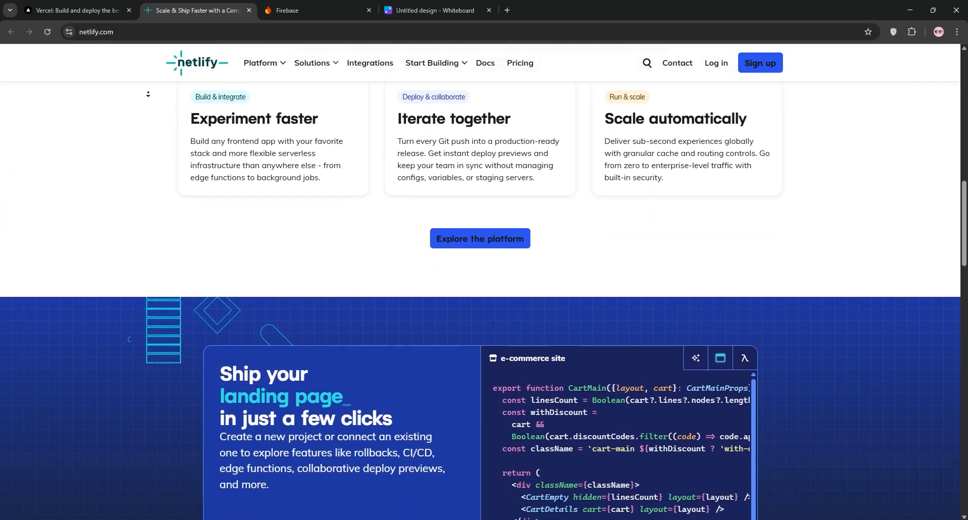
scroll(down, 3)
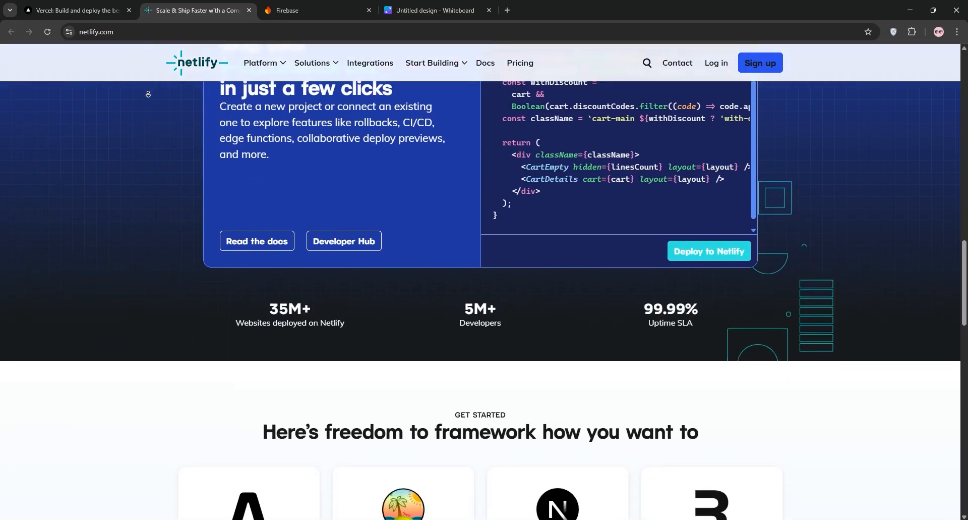
scroll(down, 3)
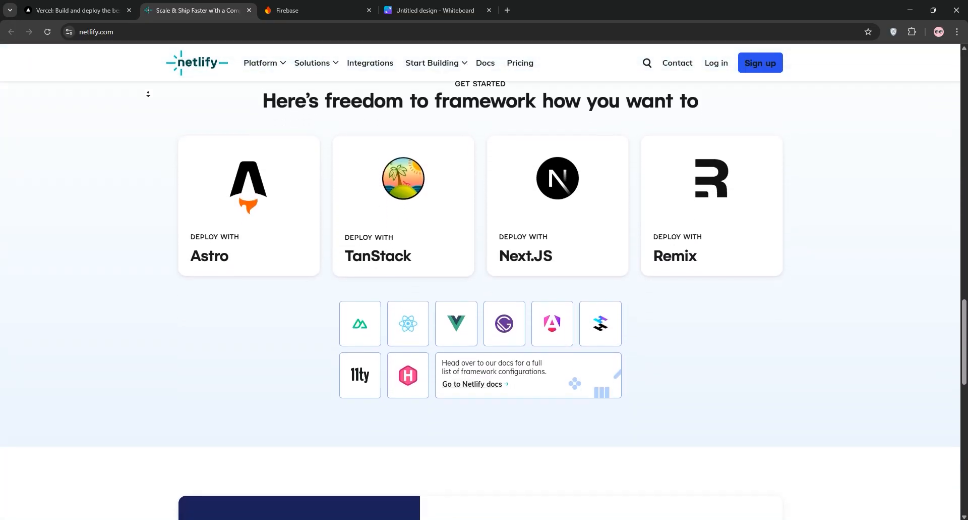
scroll(down, 3)
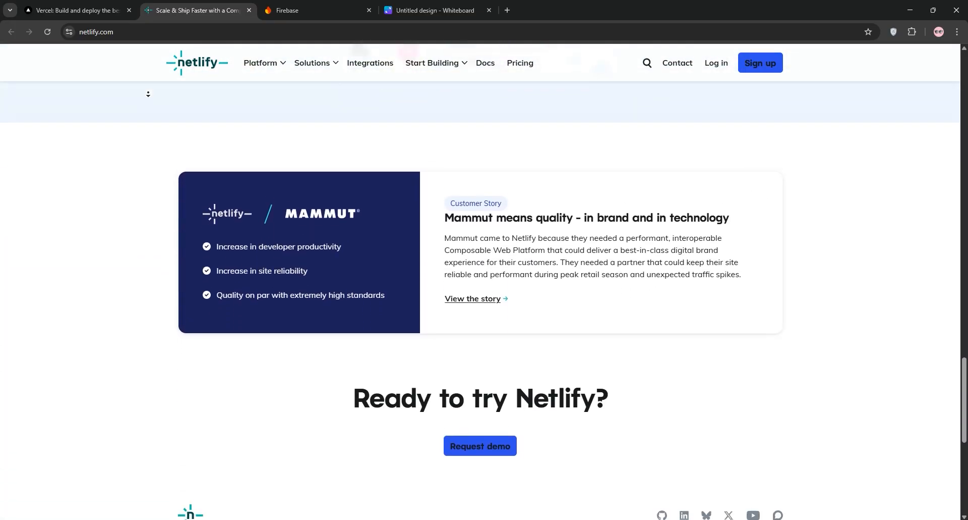
scroll(down, 3)
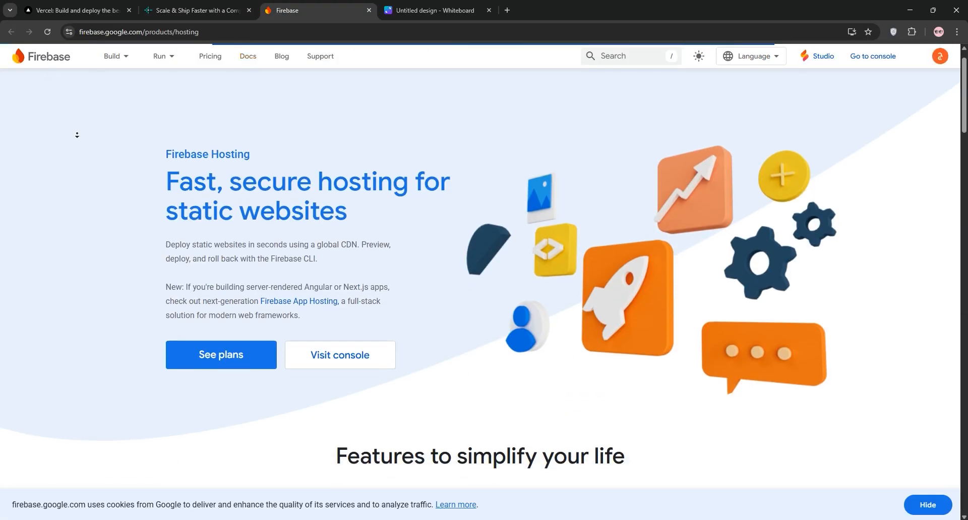
- Read the Firebase Hosting page to its footer, then return to the 'Untitled design - Whiteboard' tab
scroll(down, 3)
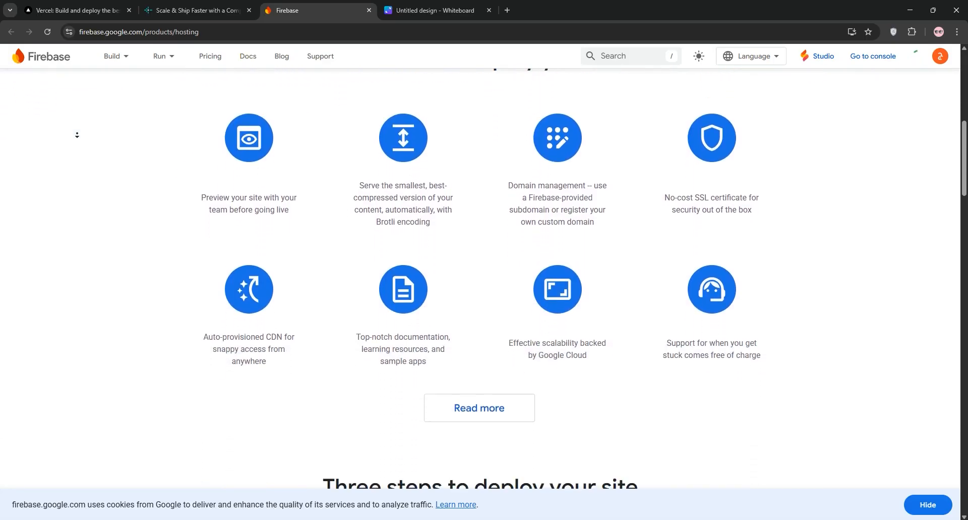
scroll(down, 3)
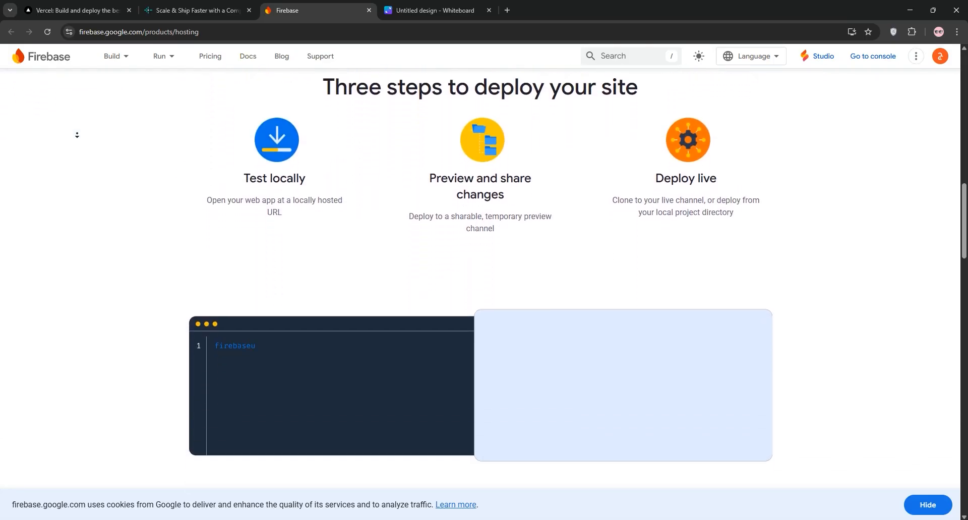
scroll(down, 3)
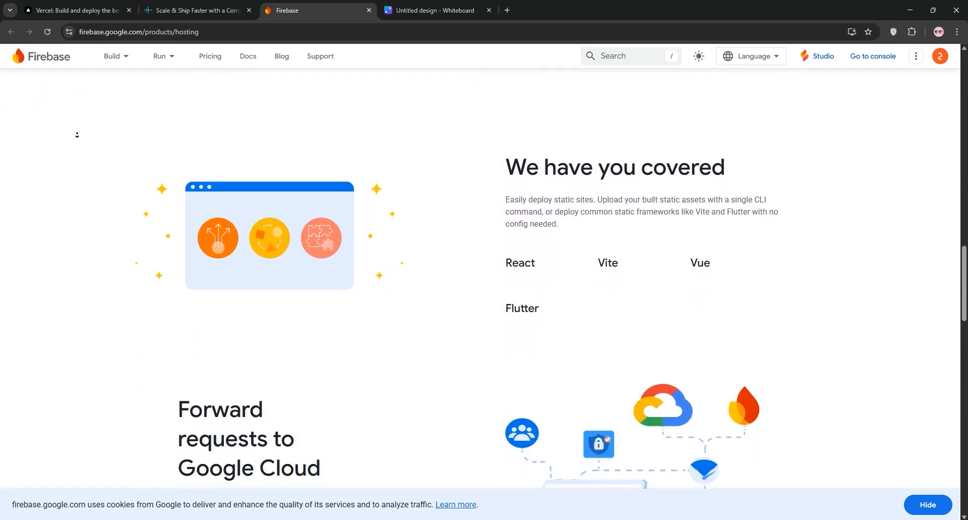
scroll(down, 3)
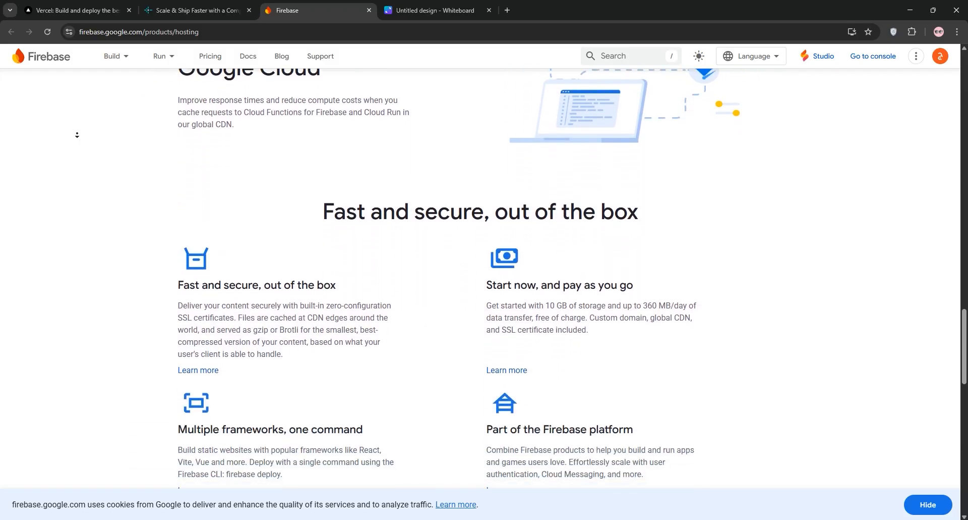
scroll(down, 3)
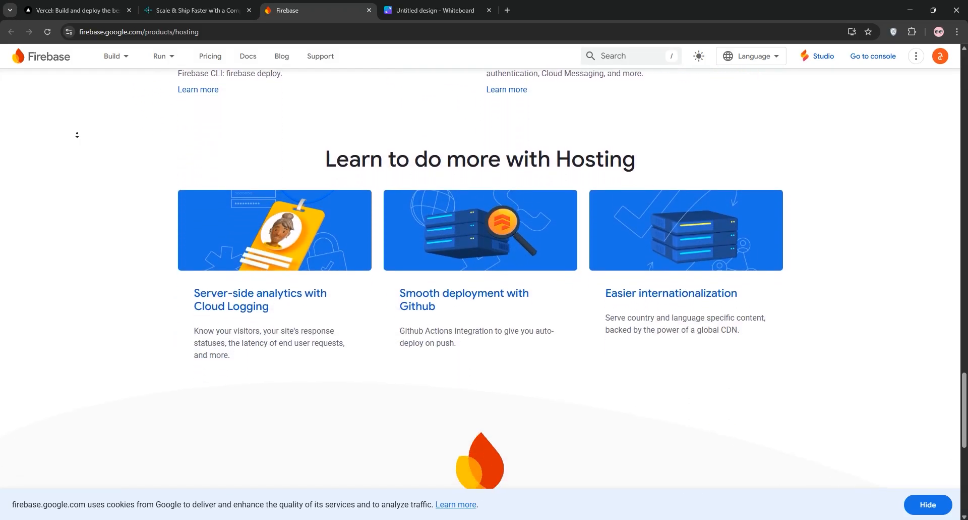
scroll(down, 3)
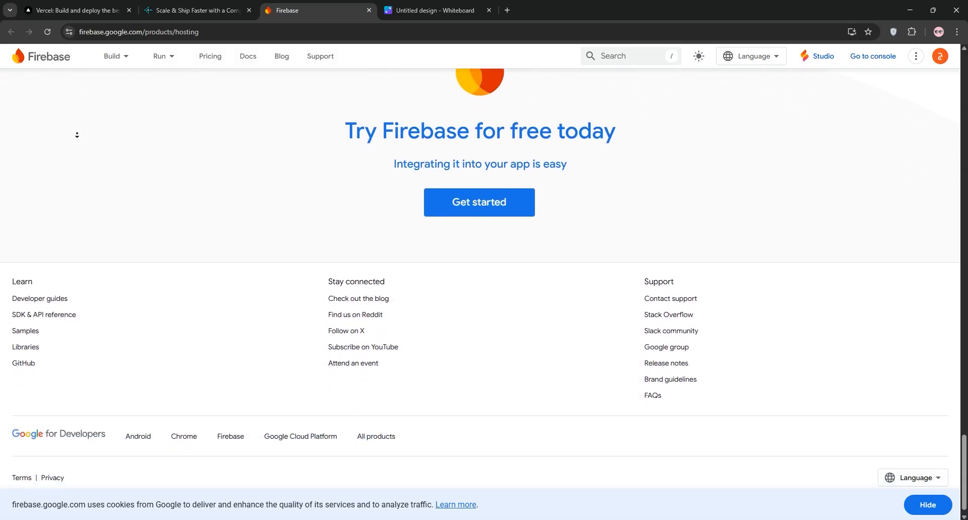
click(436, 10)
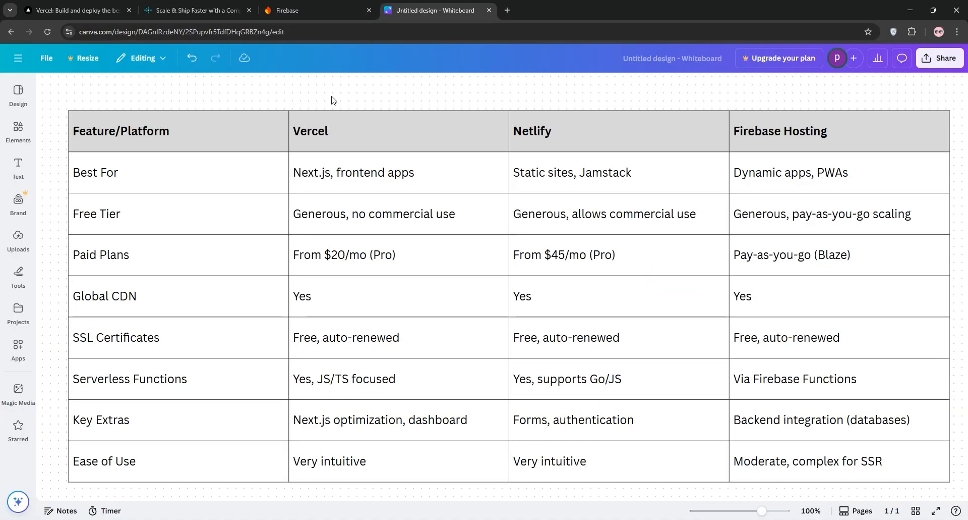